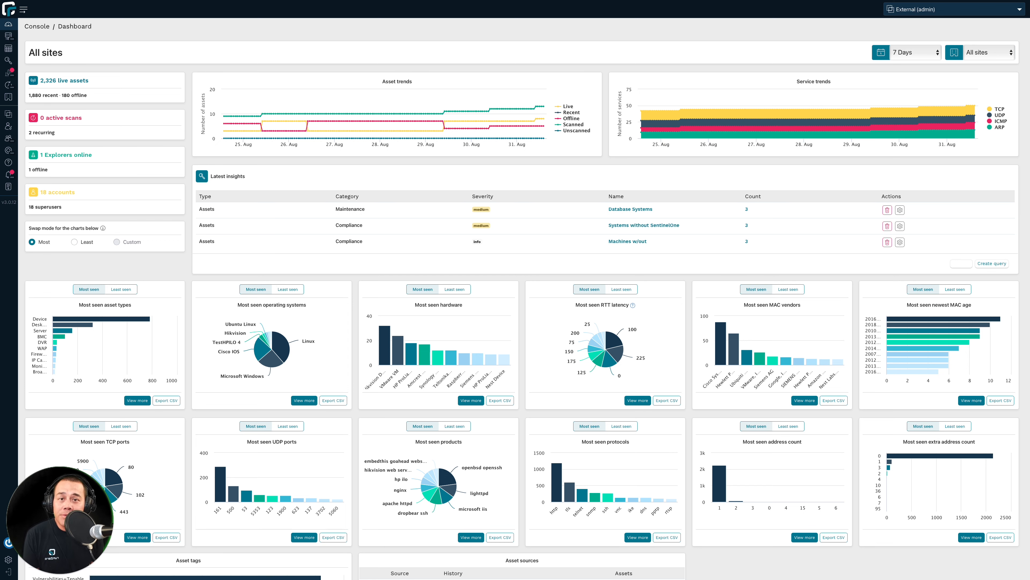
Switch the console's organization view to All Organizations (about 131,675 live assets).
left_click(946, 9)
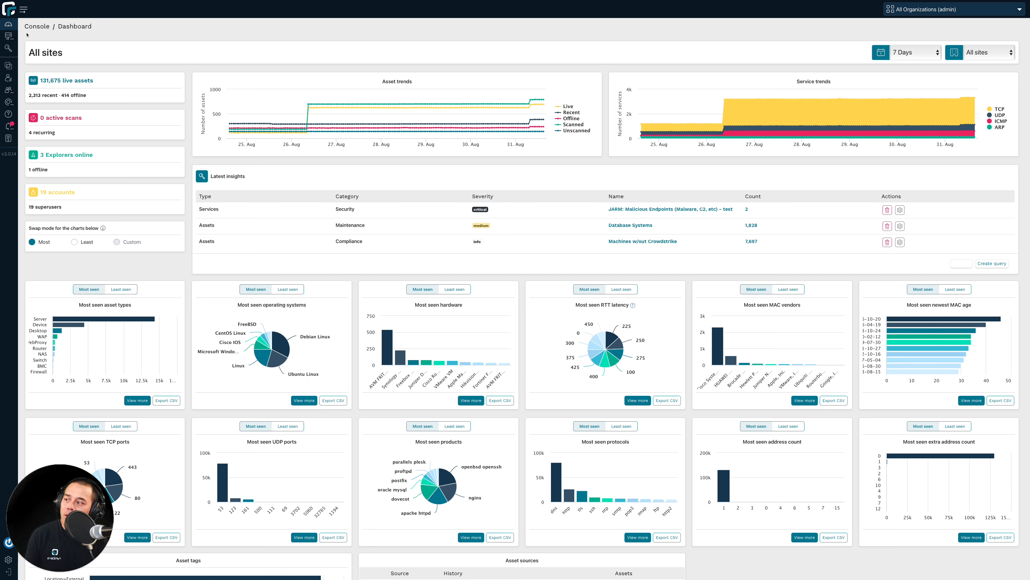
mouse_move(8, 36)
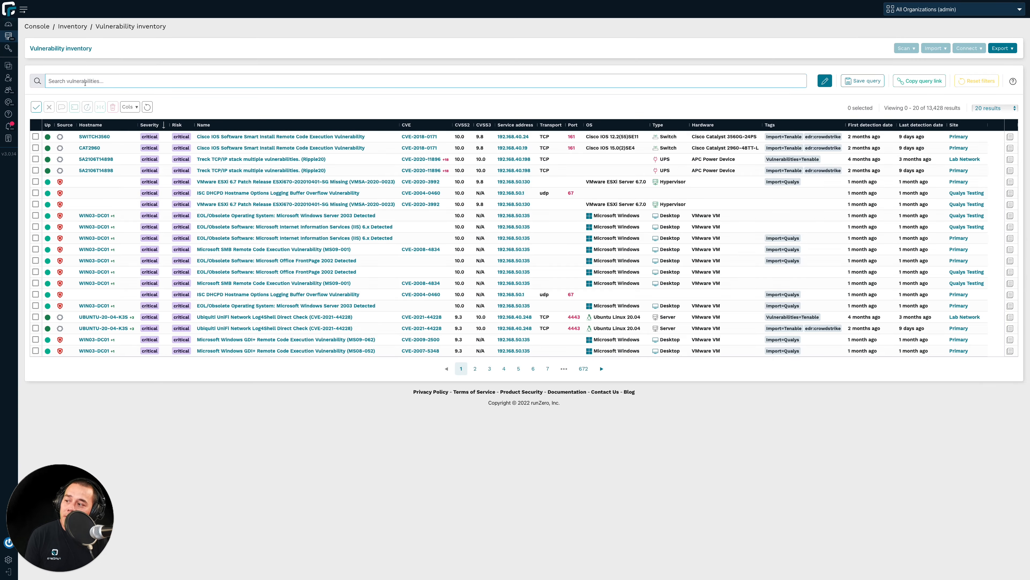
Filter vulnerabilities with 'severity:high OR severity:critical', narrowing 13,428 results to 279.
type("severity:high OR severity:critical")
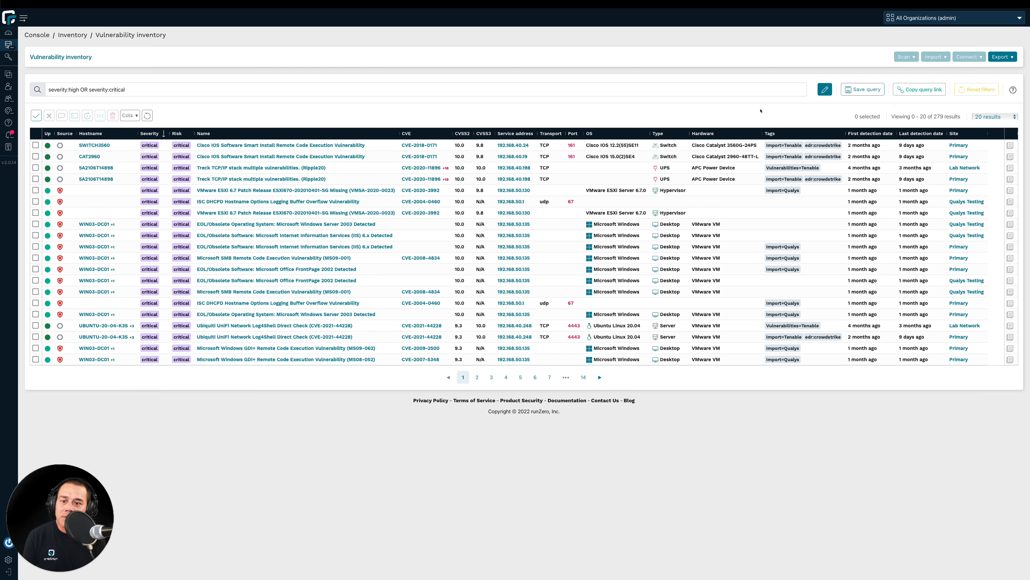
mouse_move(740, 90)
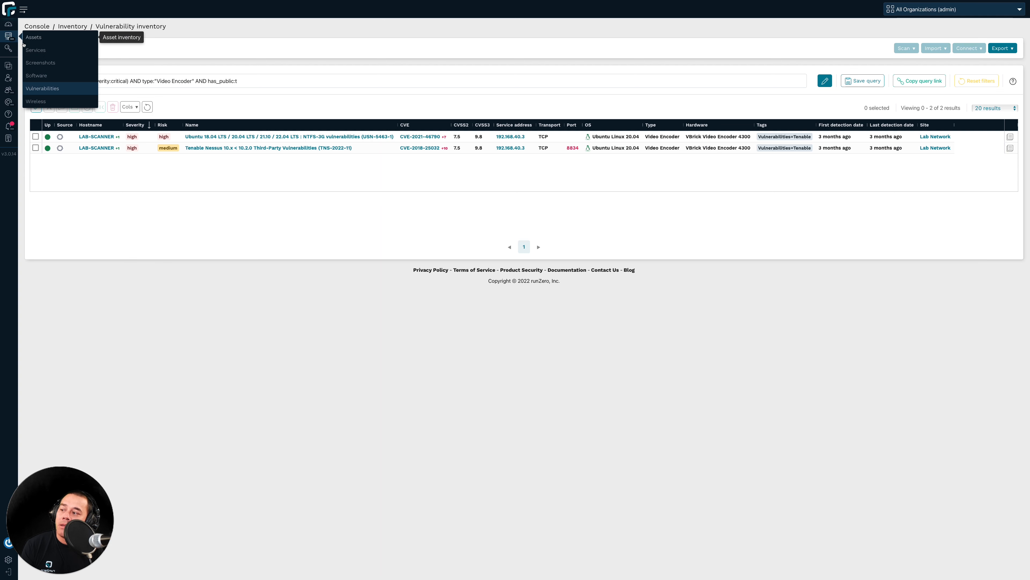
List the 513 Windows servers not sourced from Tenable, Rapid7 or Qualys and review export formats.
left_click(33, 37)
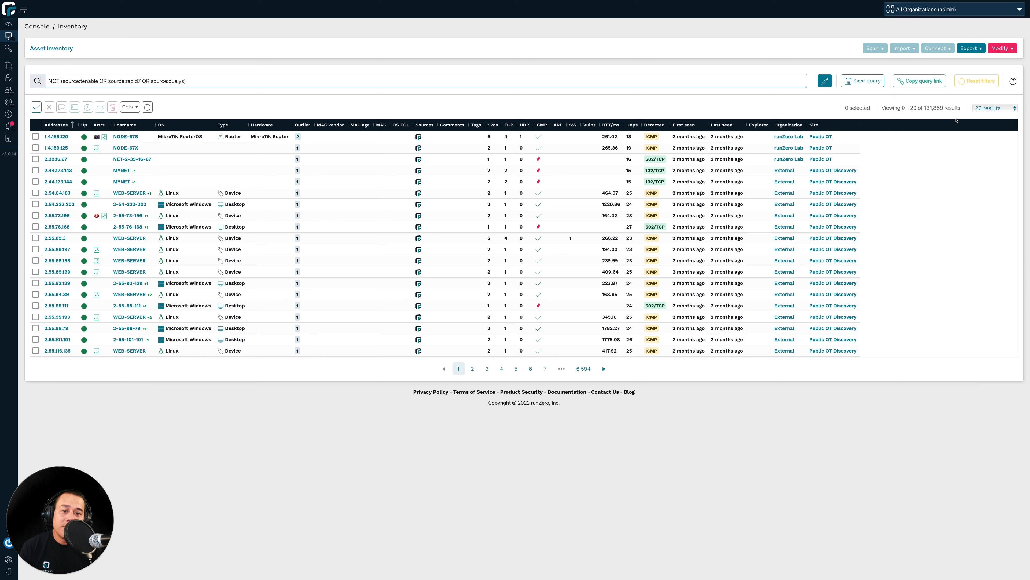
left_click(971, 48)
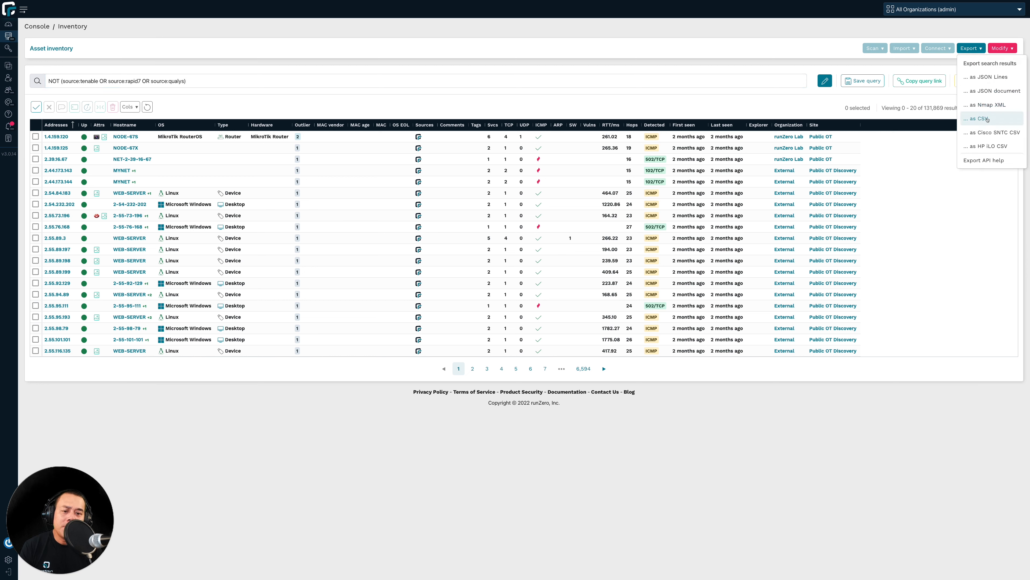
mouse_move(987, 121)
type(" AND type:server AND os:windows")
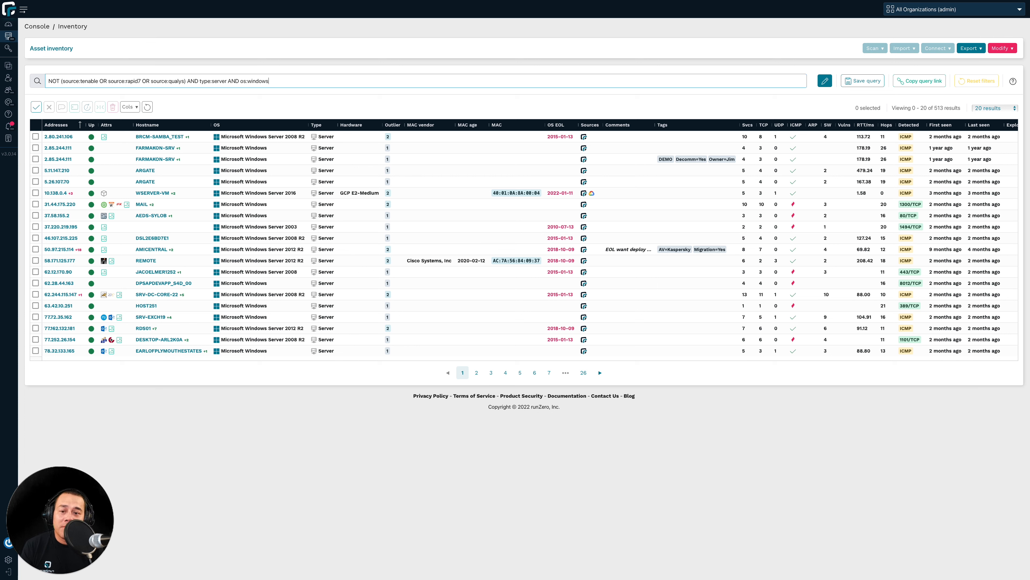
mouse_move(923, 92)
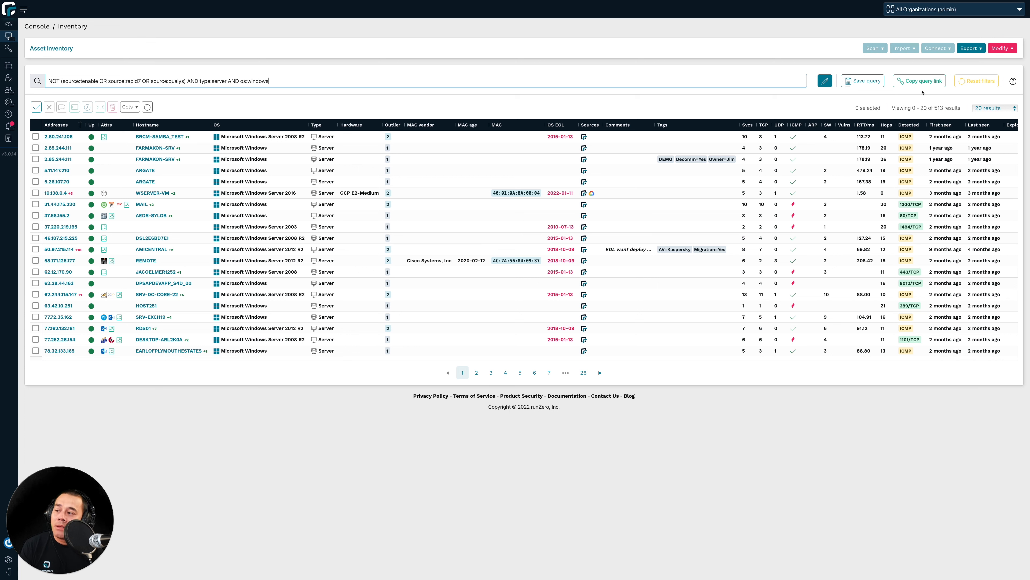
left_click(970, 47)
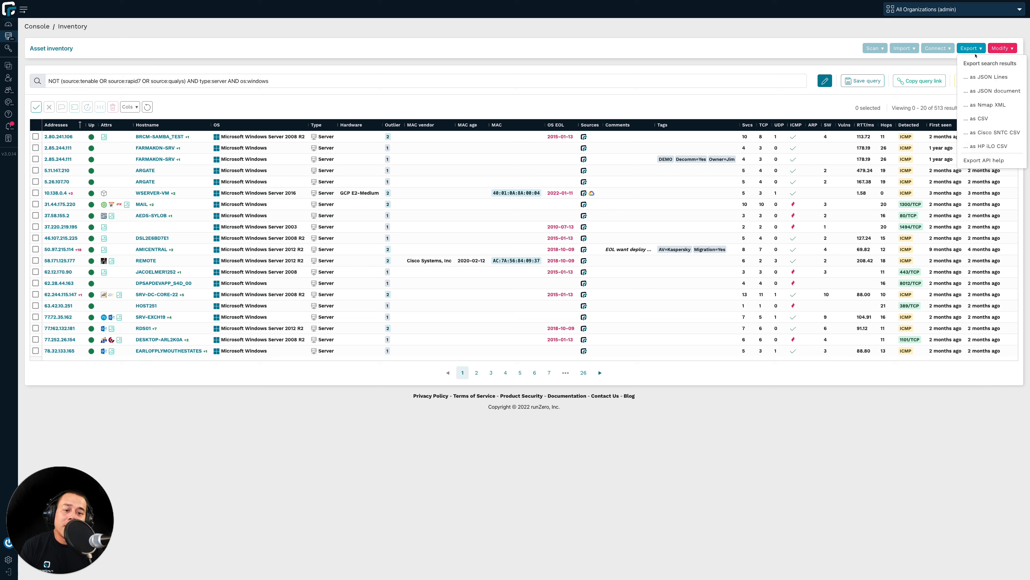
mouse_move(979, 118)
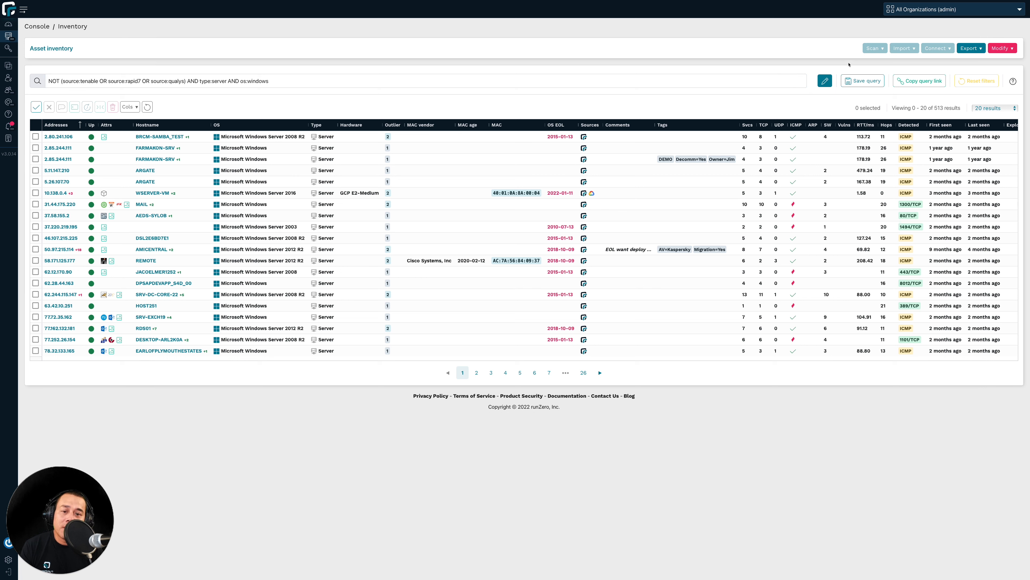
left_click(924, 9)
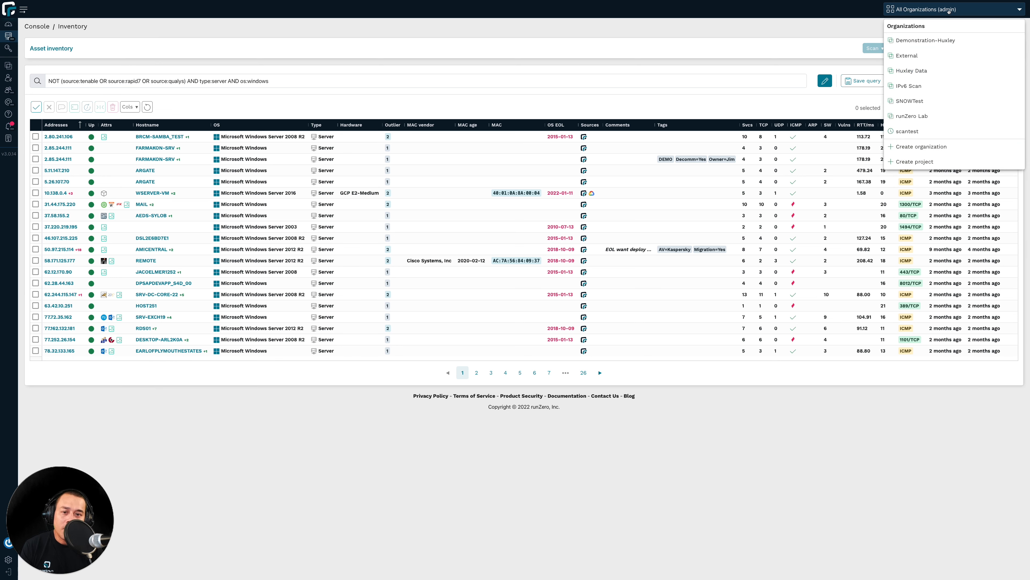
mouse_move(911, 70)
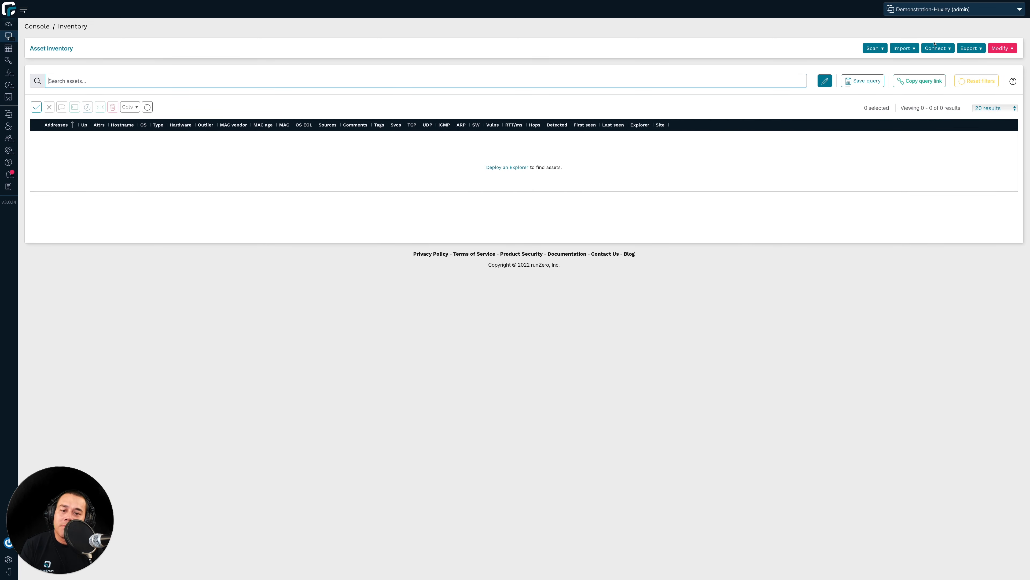
Begin a Tenable vulnerability import from Connect and review its minimum severity choices.
left_click(937, 48)
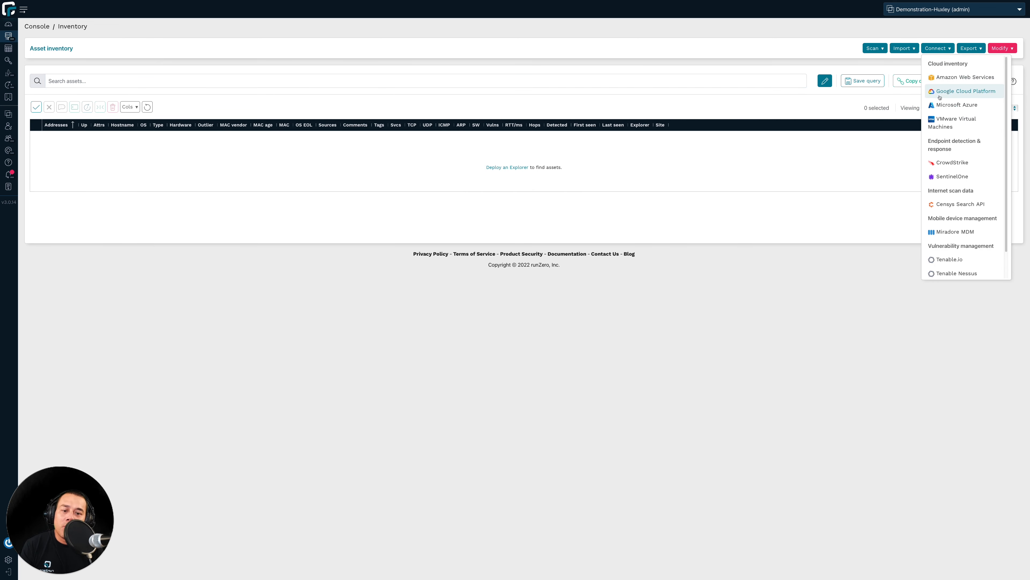
left_click(949, 259)
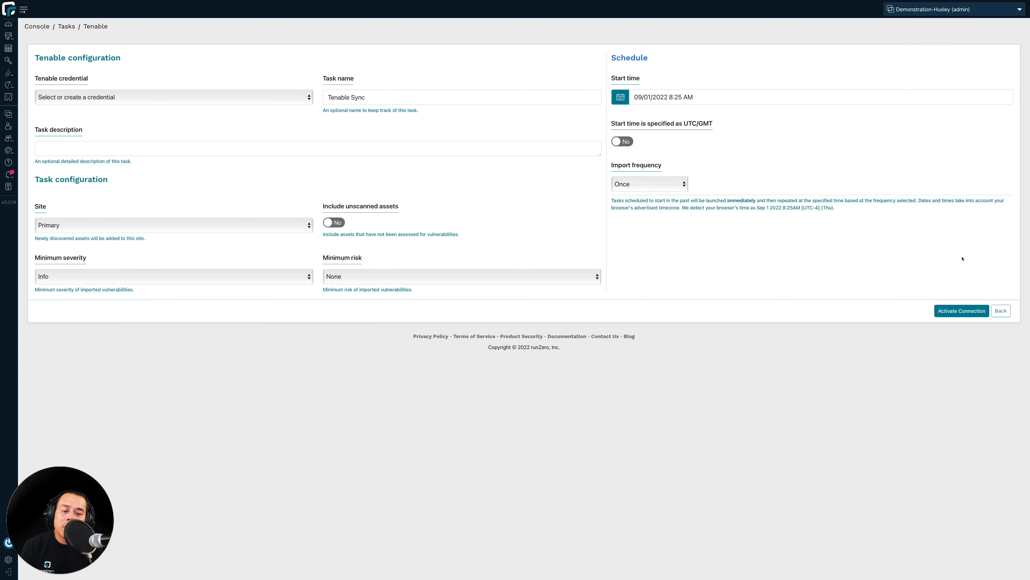
mouse_move(233, 172)
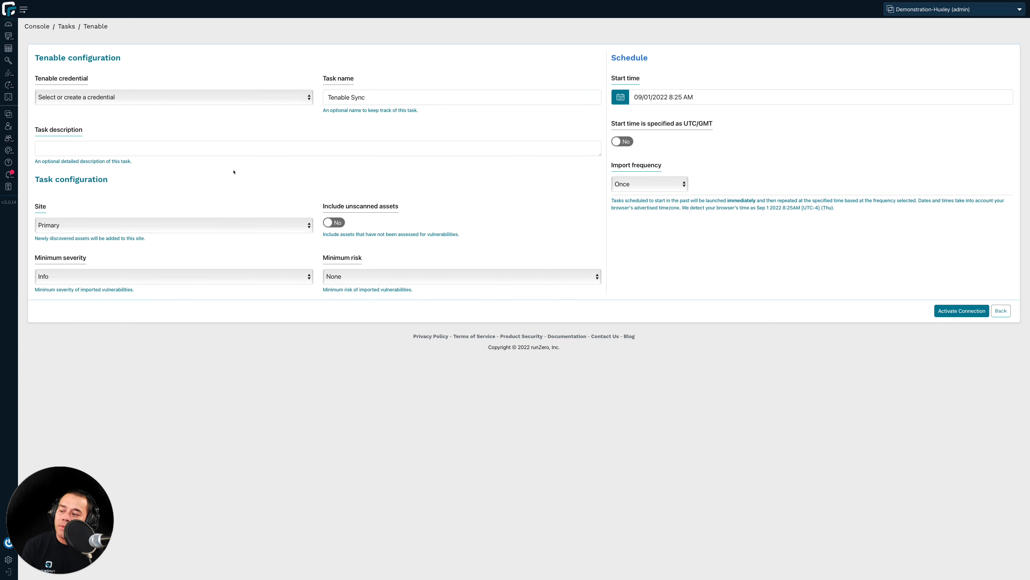
mouse_move(81, 267)
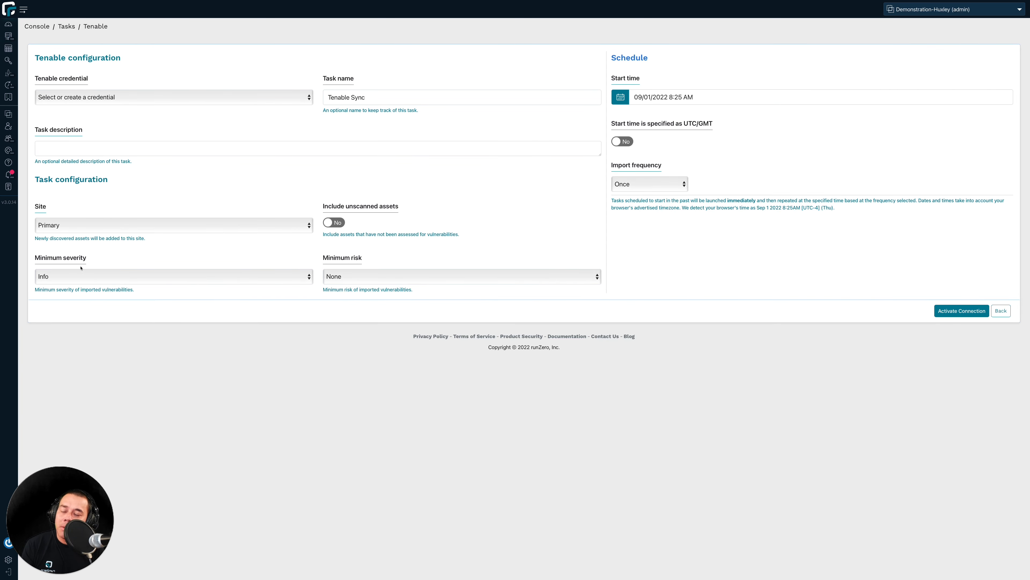
left_click(174, 275)
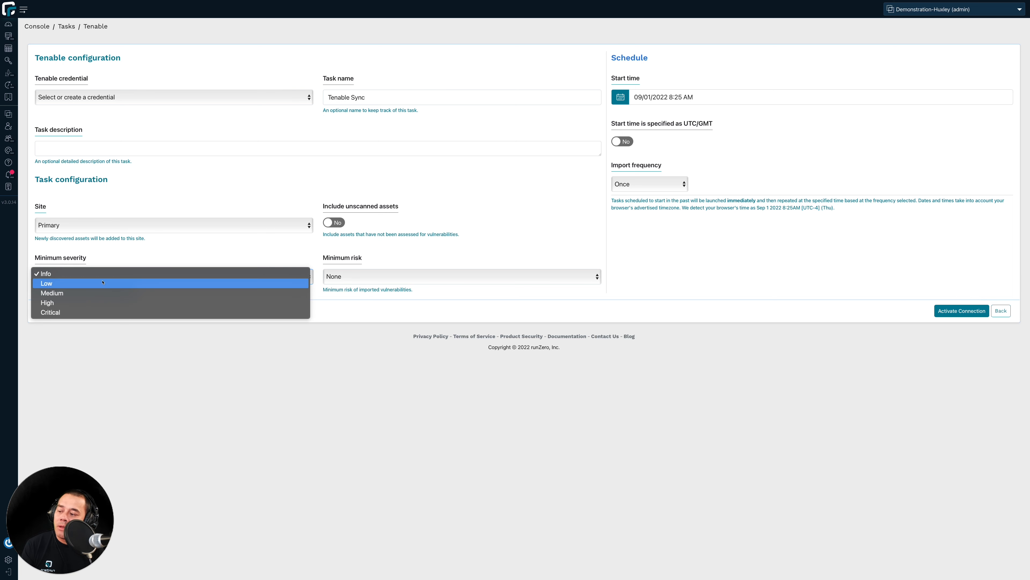
mouse_move(134, 248)
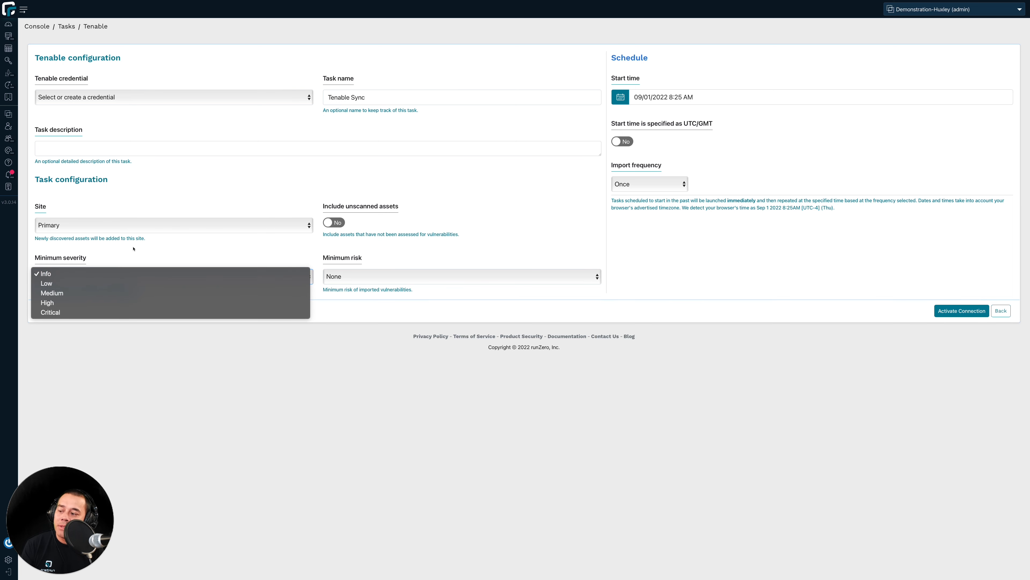
left_click(43, 273)
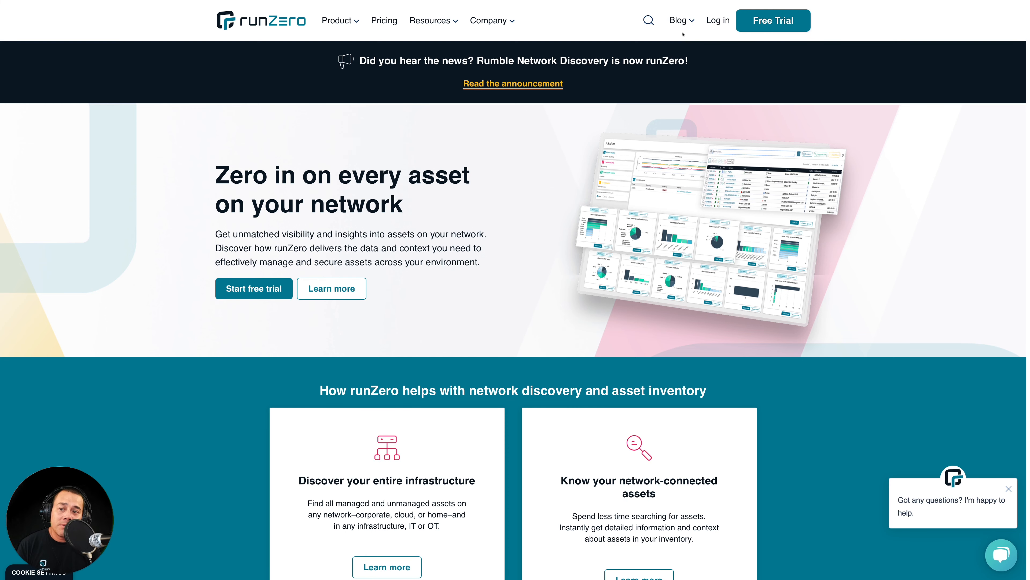
Bring up the Blog menu on the runzero.com homepage.
left_click(679, 20)
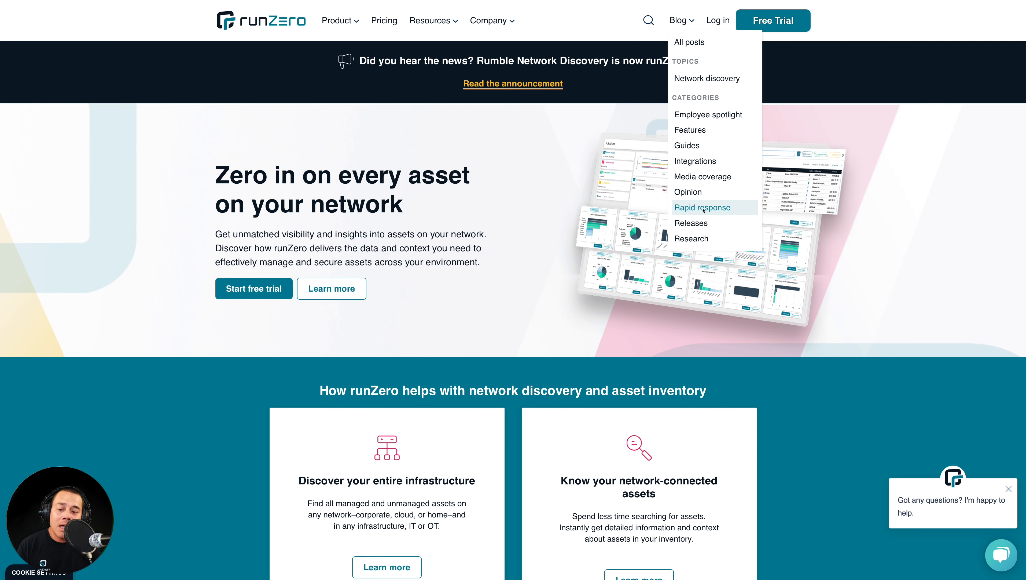
Show the blog's Rapid response category of posts.
left_click(703, 207)
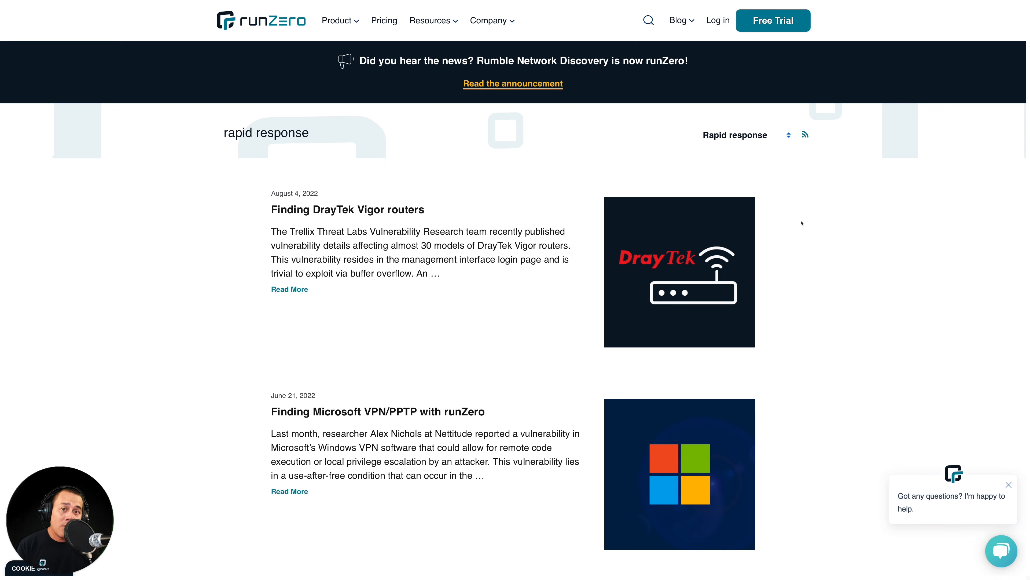
Move through the Rapid response list to older posts, reaching 'Finding applications that use Log4J'.
scroll("down", 3)
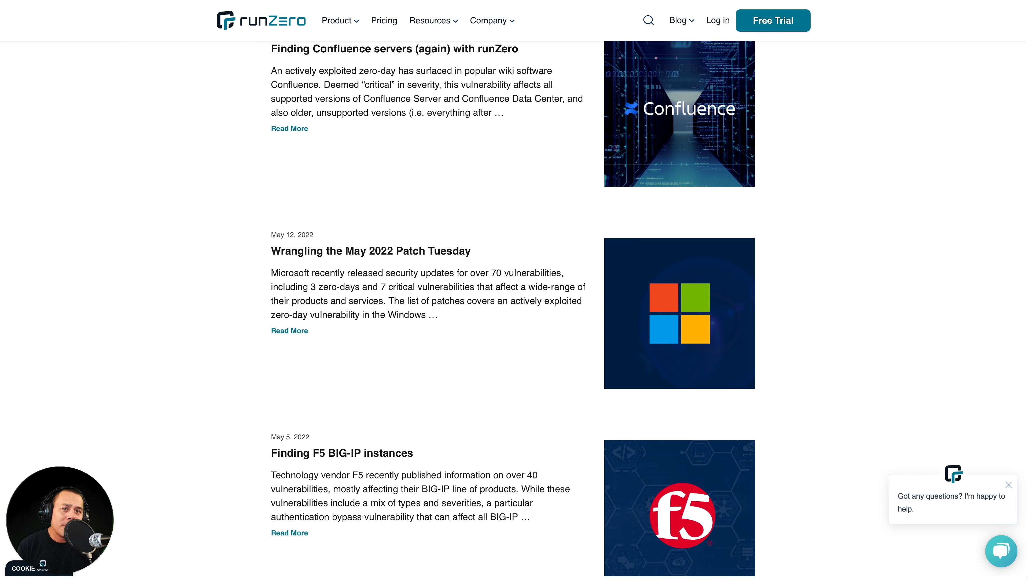
scroll("down", 3)
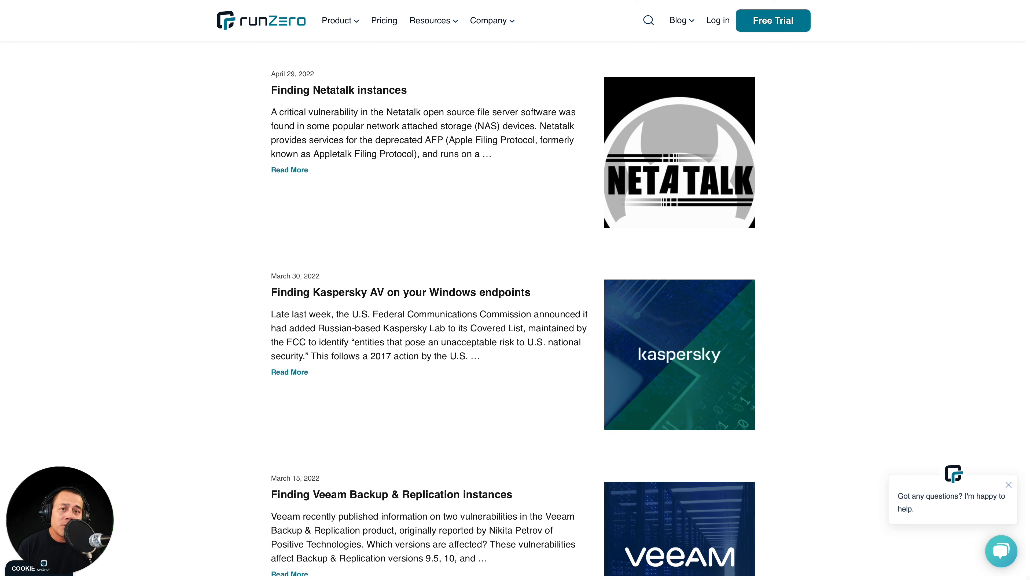
scroll("down", 3)
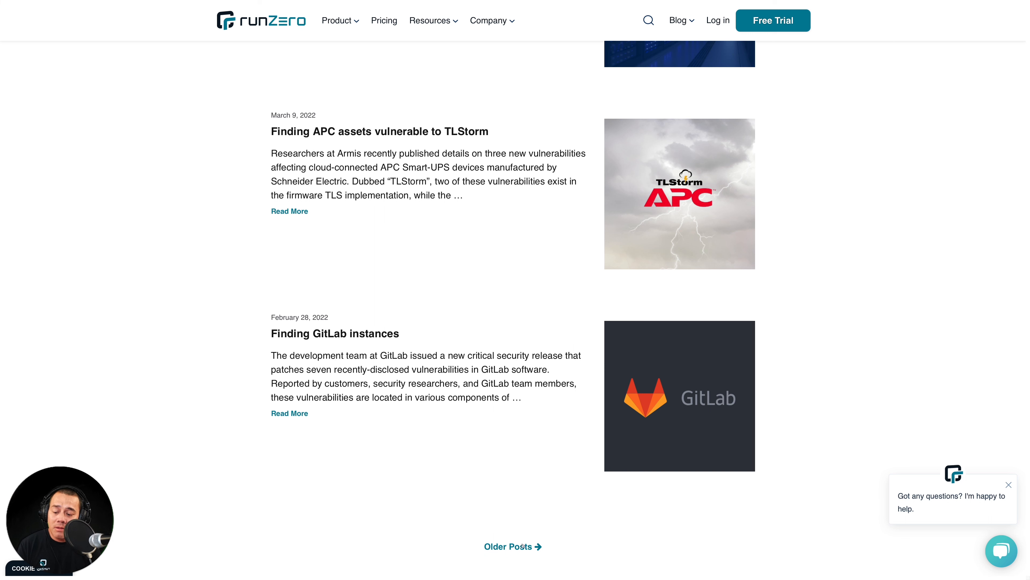
scroll("up", 3)
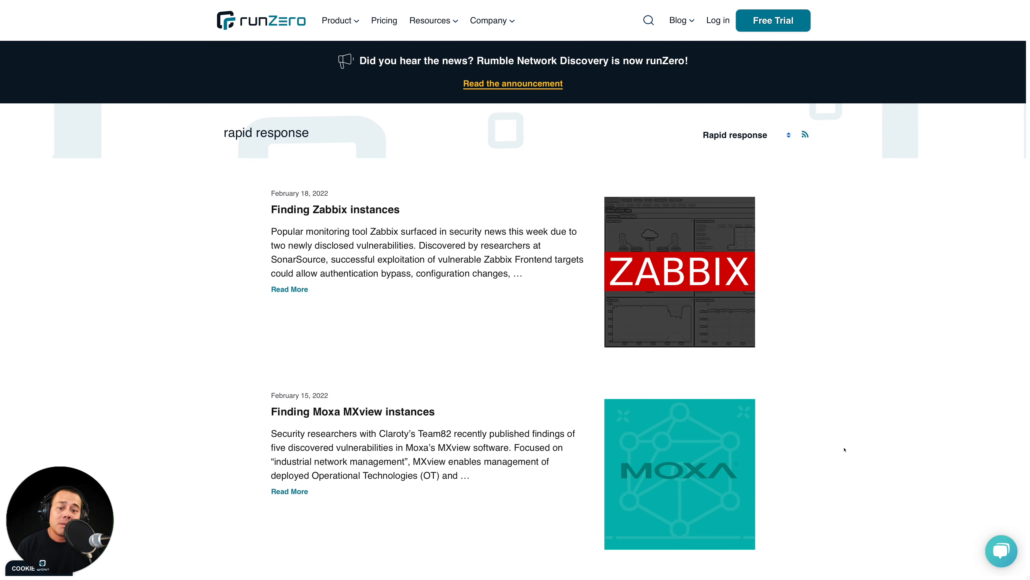
mouse_move(863, 393)
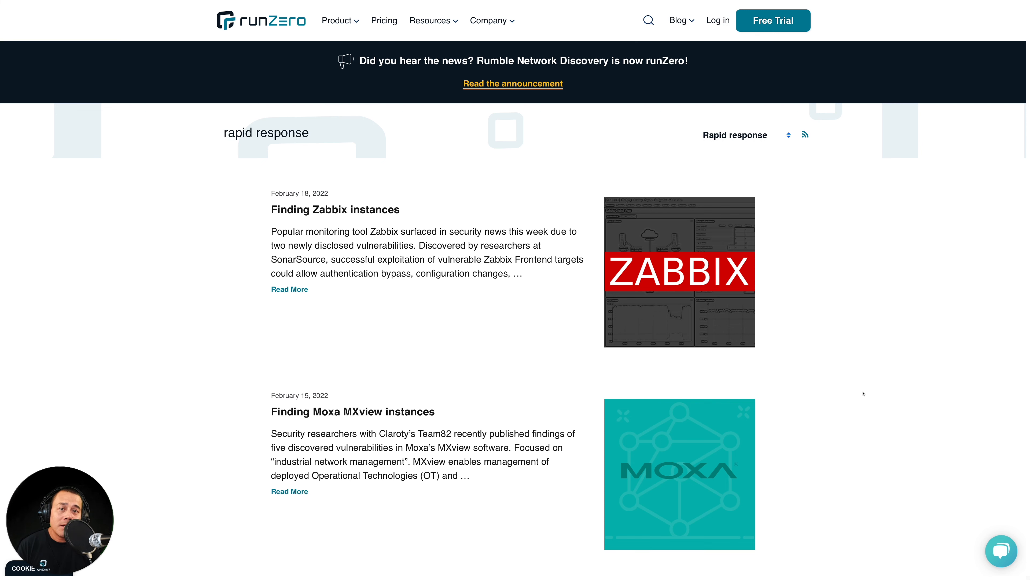
scroll("down", 3)
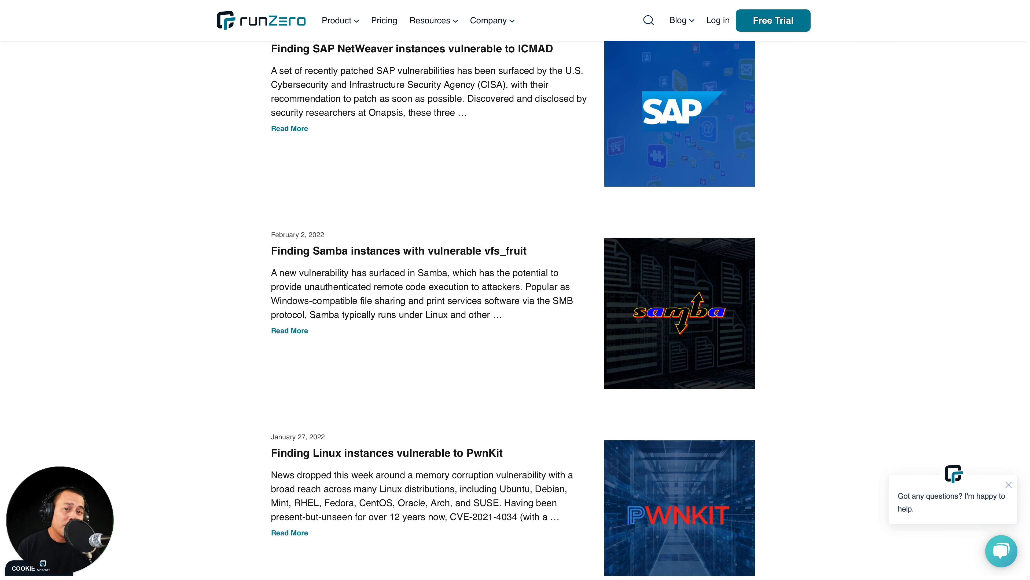
scroll("down", 3)
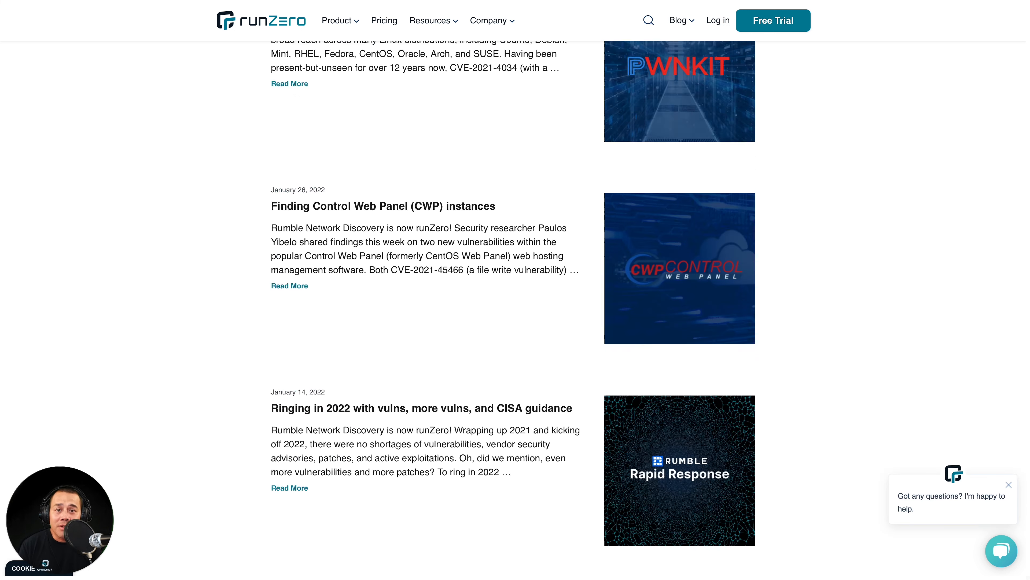
scroll("down", 3)
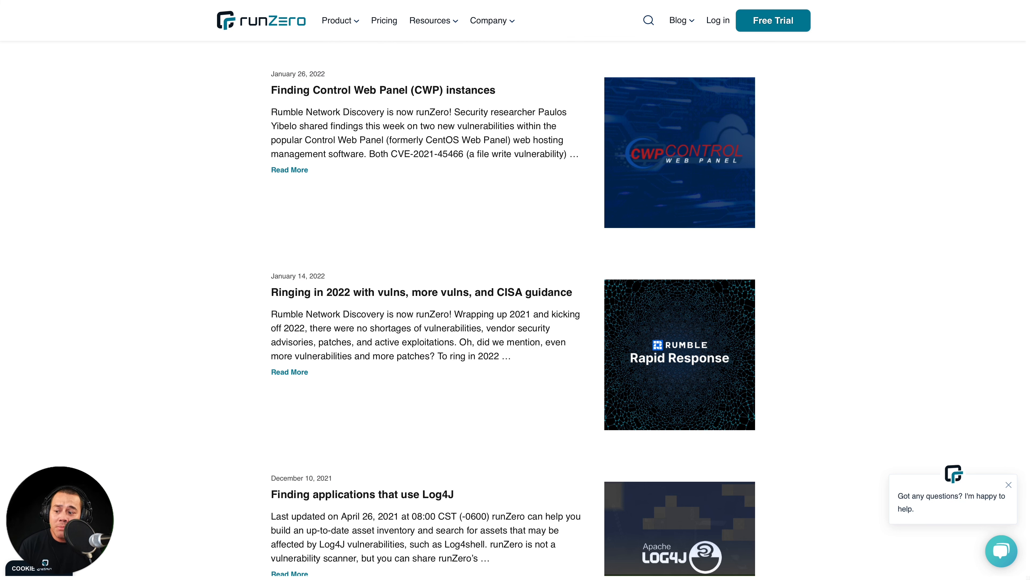
scroll("down", 3)
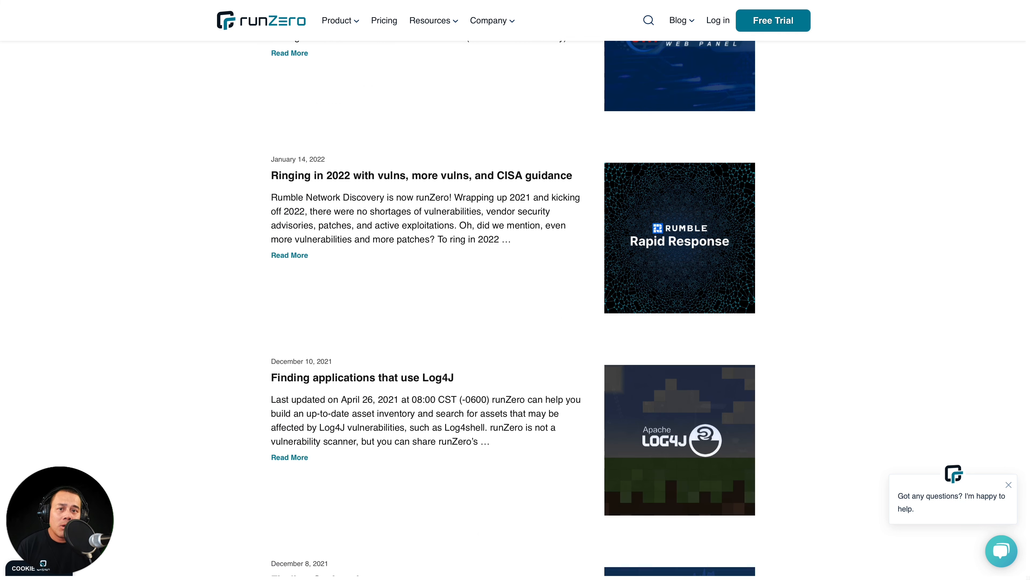
scroll("down", 3)
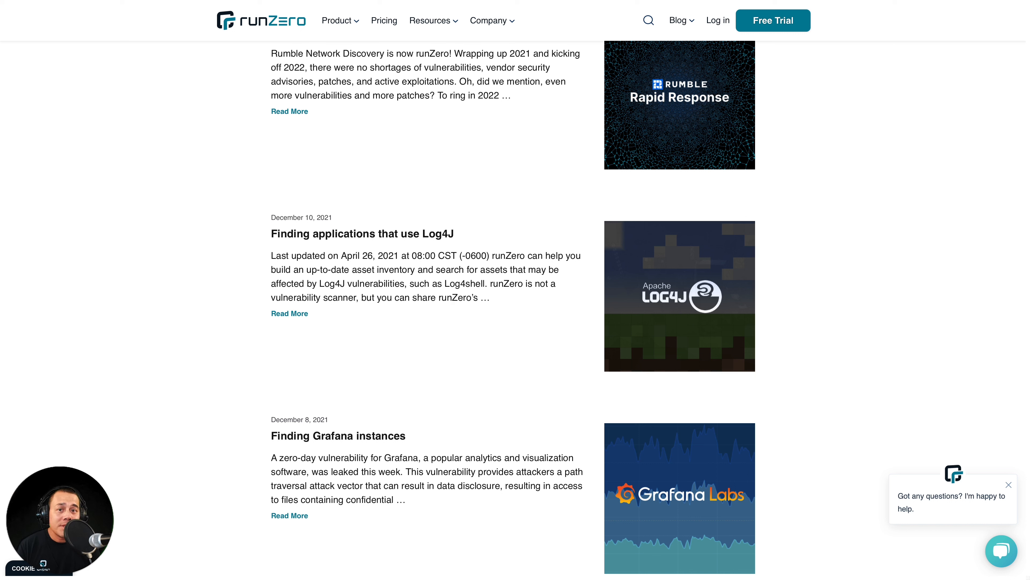
mouse_move(792, 380)
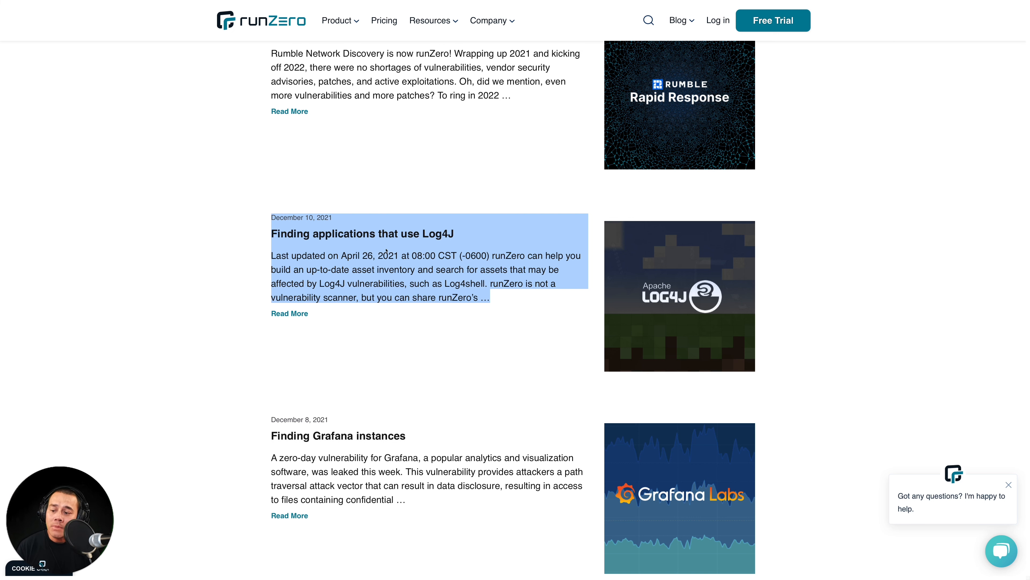
Search the console's saved queries for 'log4j', leaving the single Log4J Applications query.
scroll("down", 3)
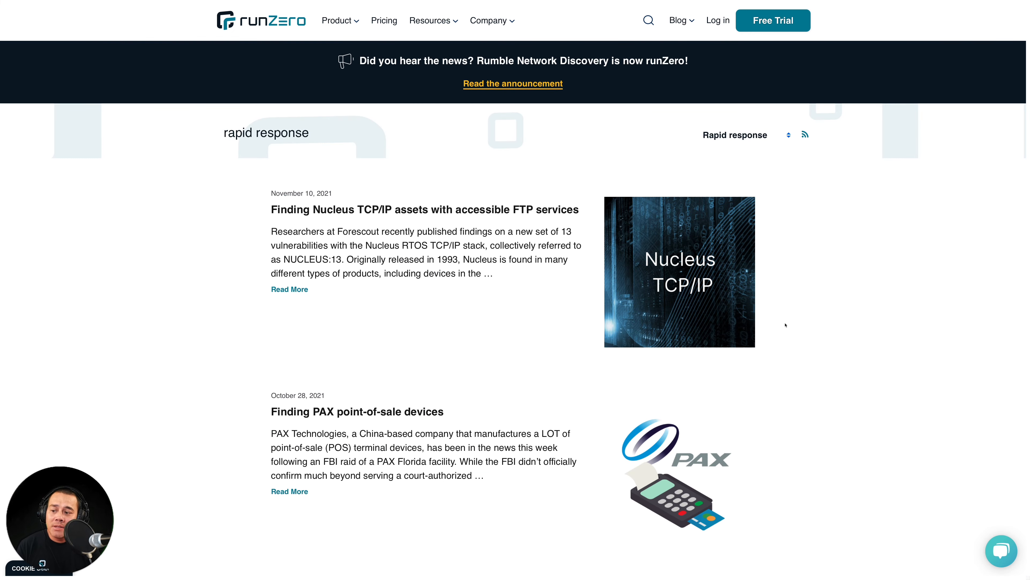
scroll("down", 3)
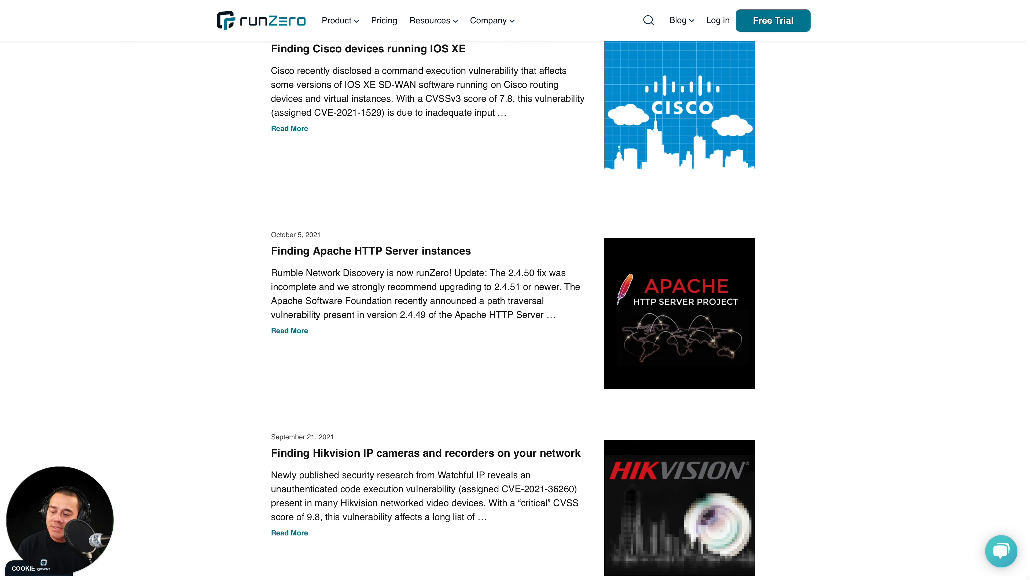
scroll("down", 3)
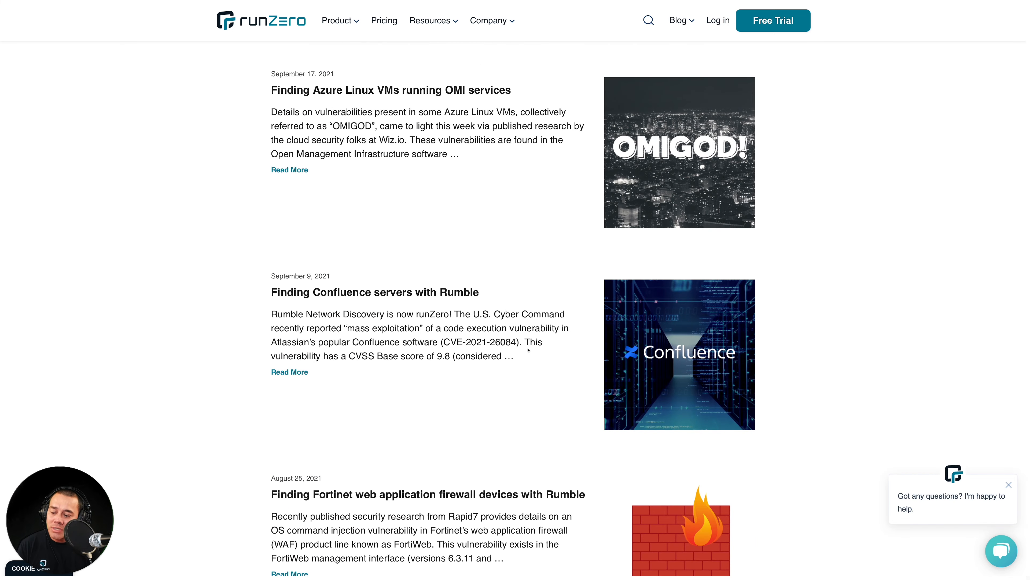
mouse_move(458, 405)
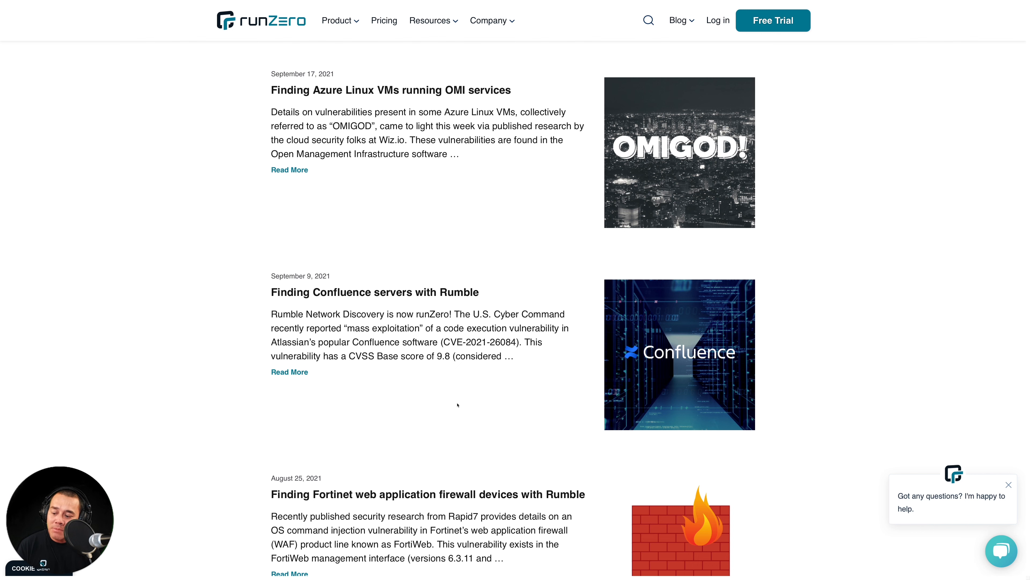
scroll("down", 3)
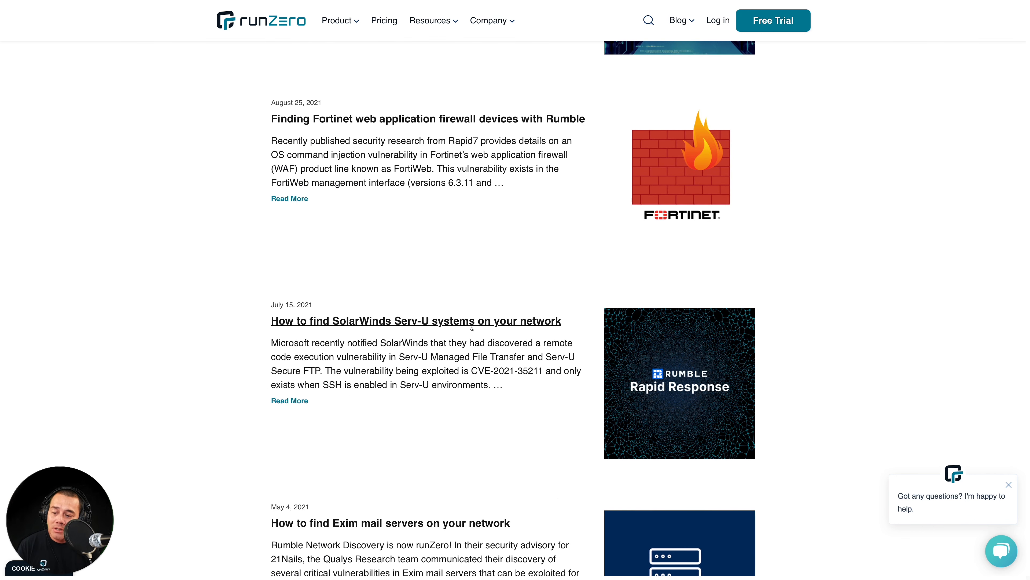
left_click(416, 321)
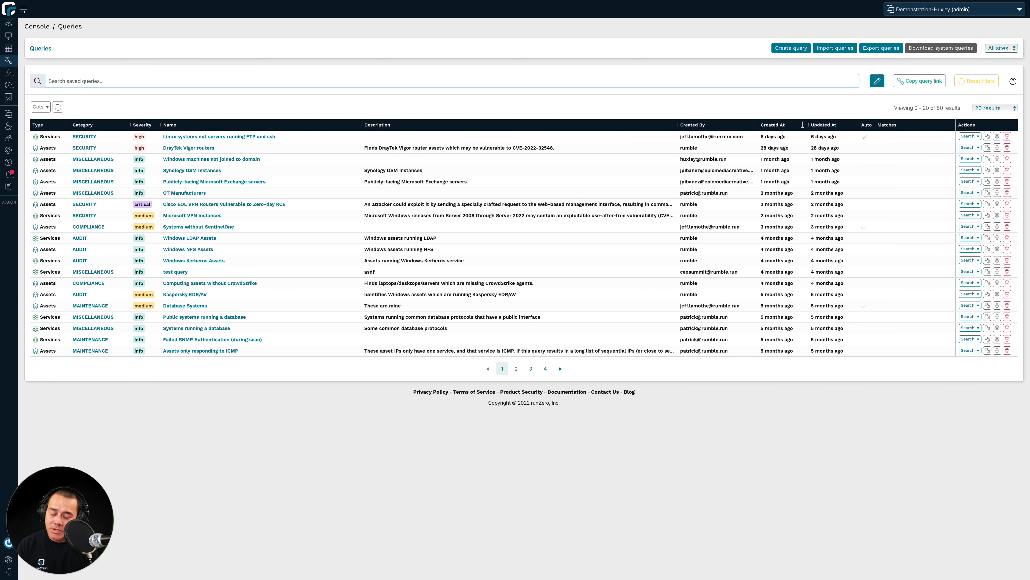
type("log4j")
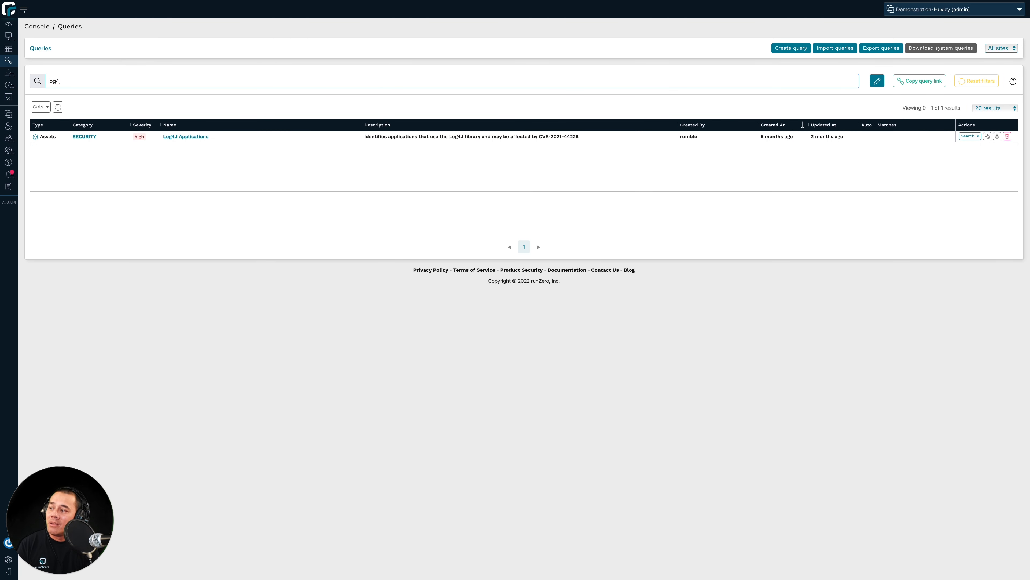